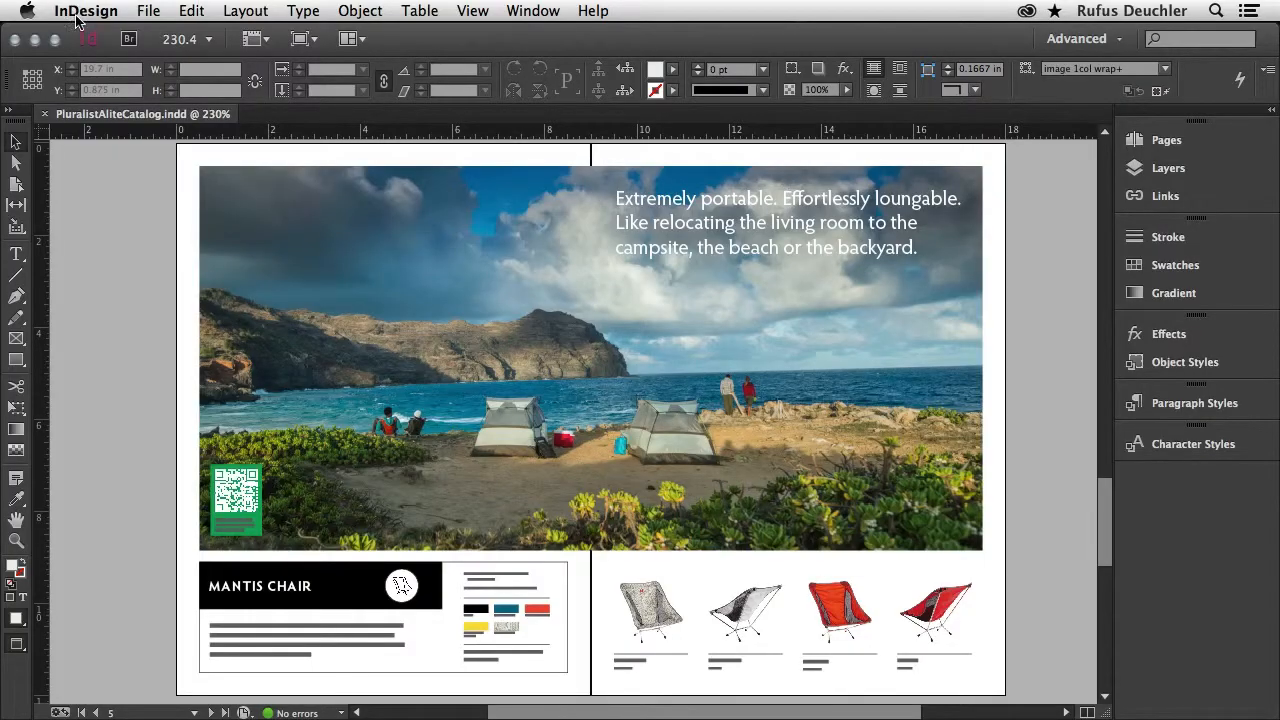
- Open the InDesign menu to reach the Preferences submenu
left_click(86, 11)
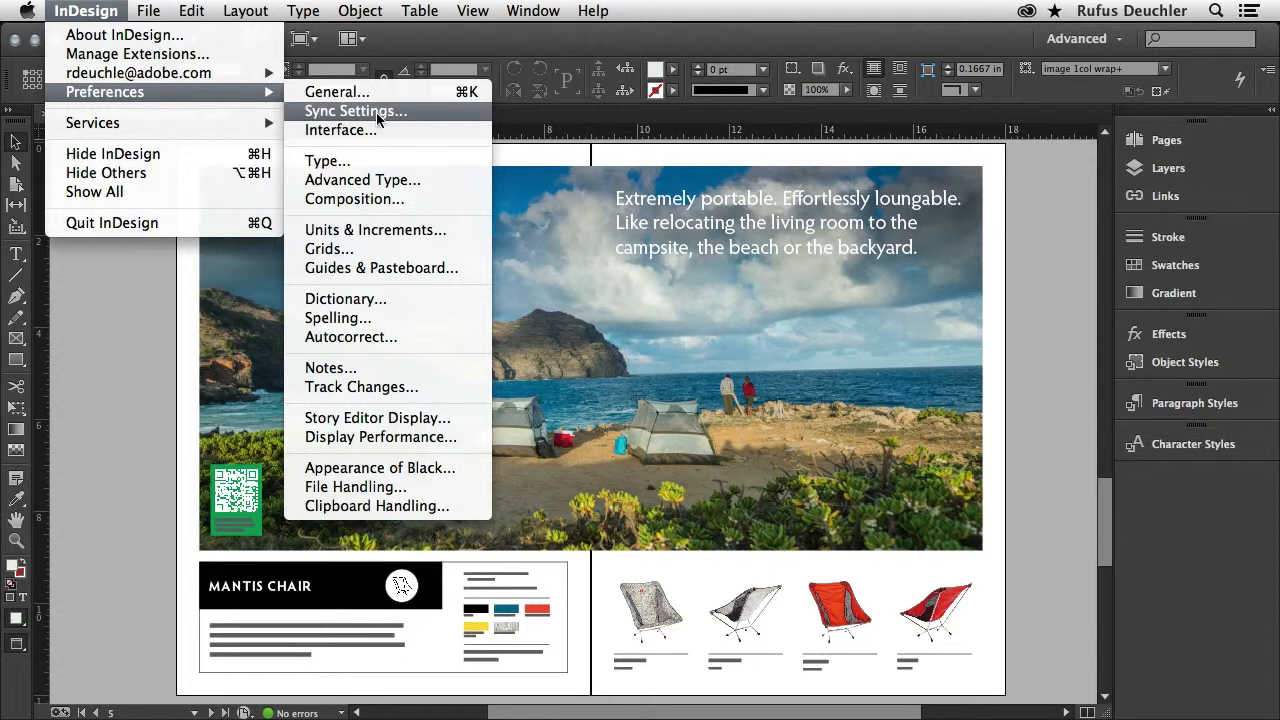
- Check Sync Settings preferences: sync all settings, conflicts Ask My Preference, then confirm with OK
left_click(355, 111)
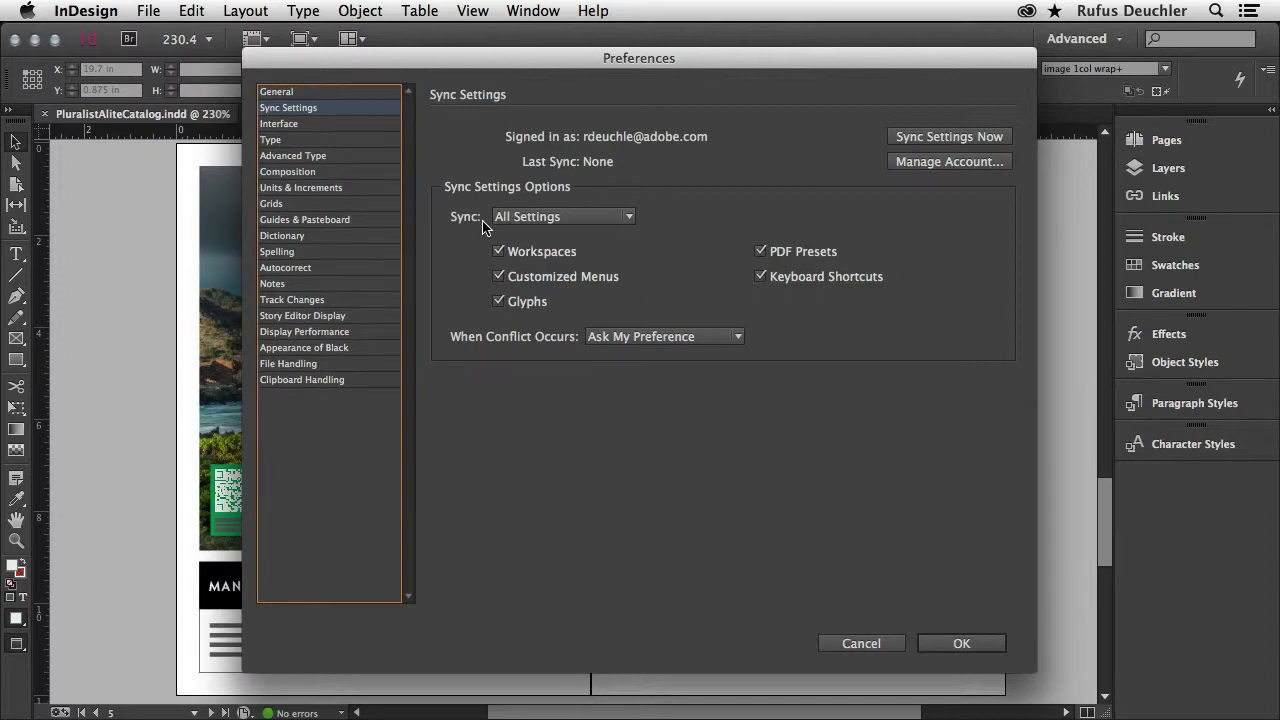
mouse_move(550, 300)
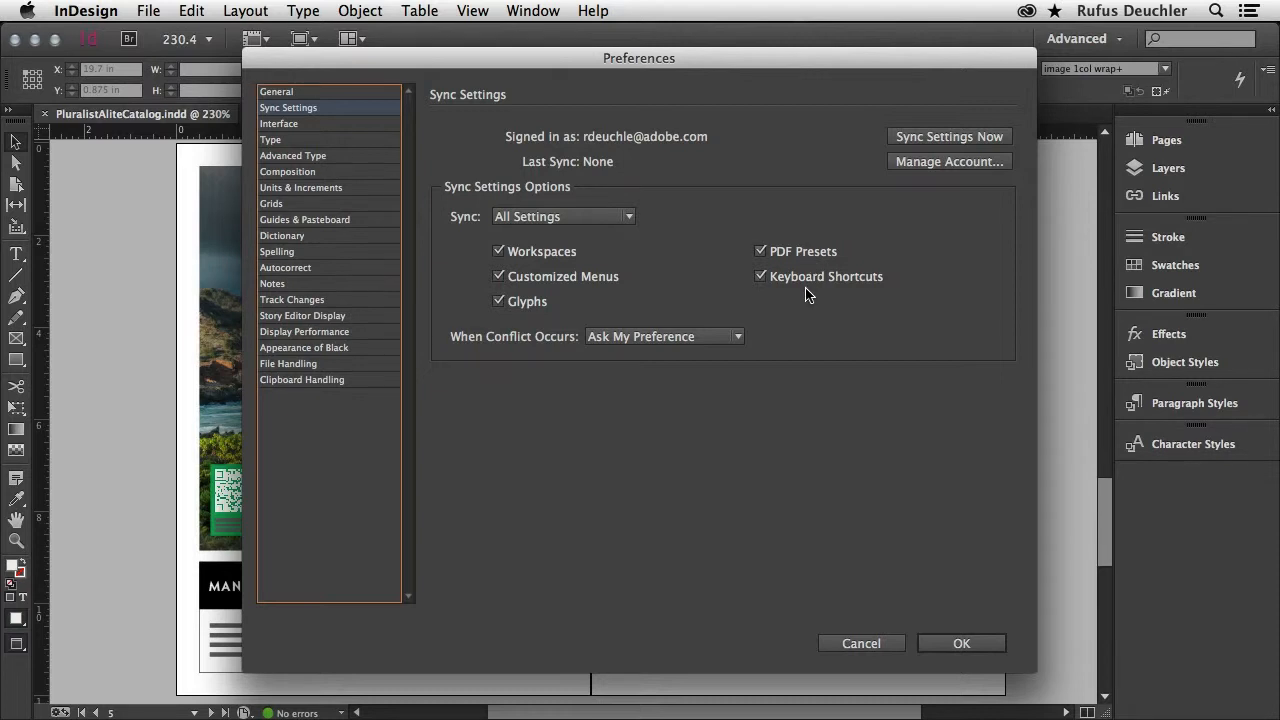
mouse_move(830, 270)
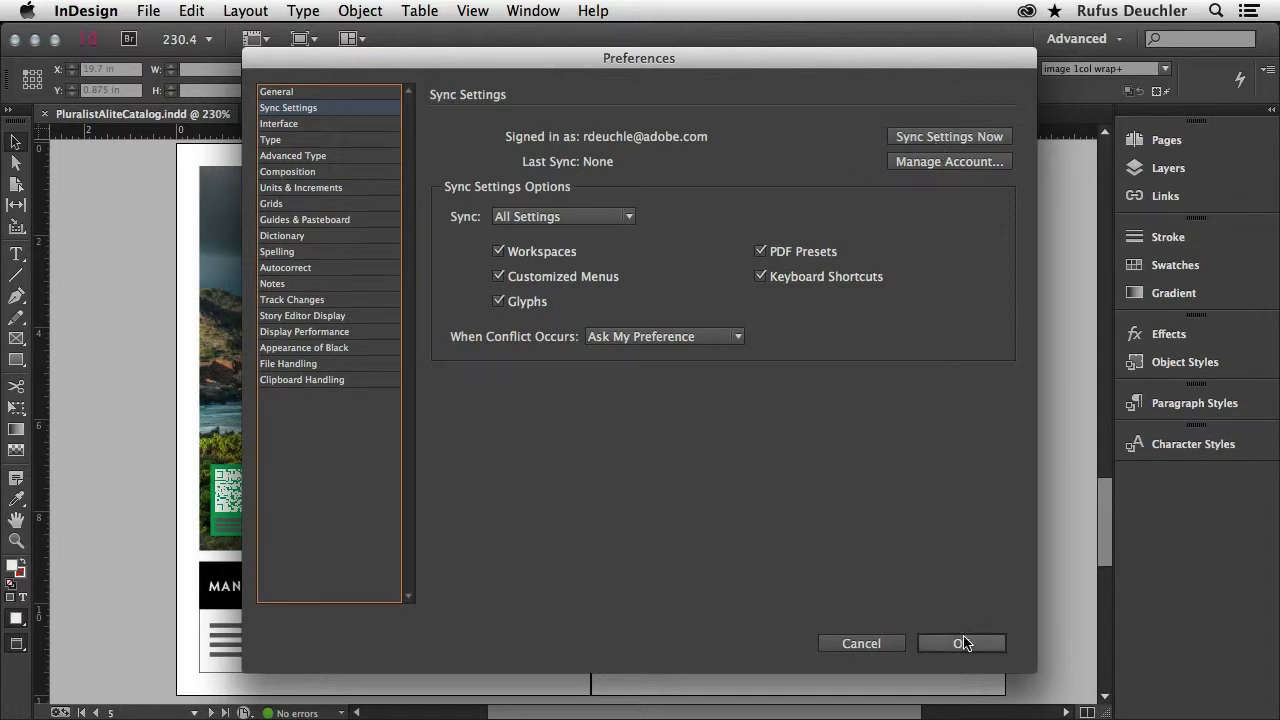
left_click(960, 643)
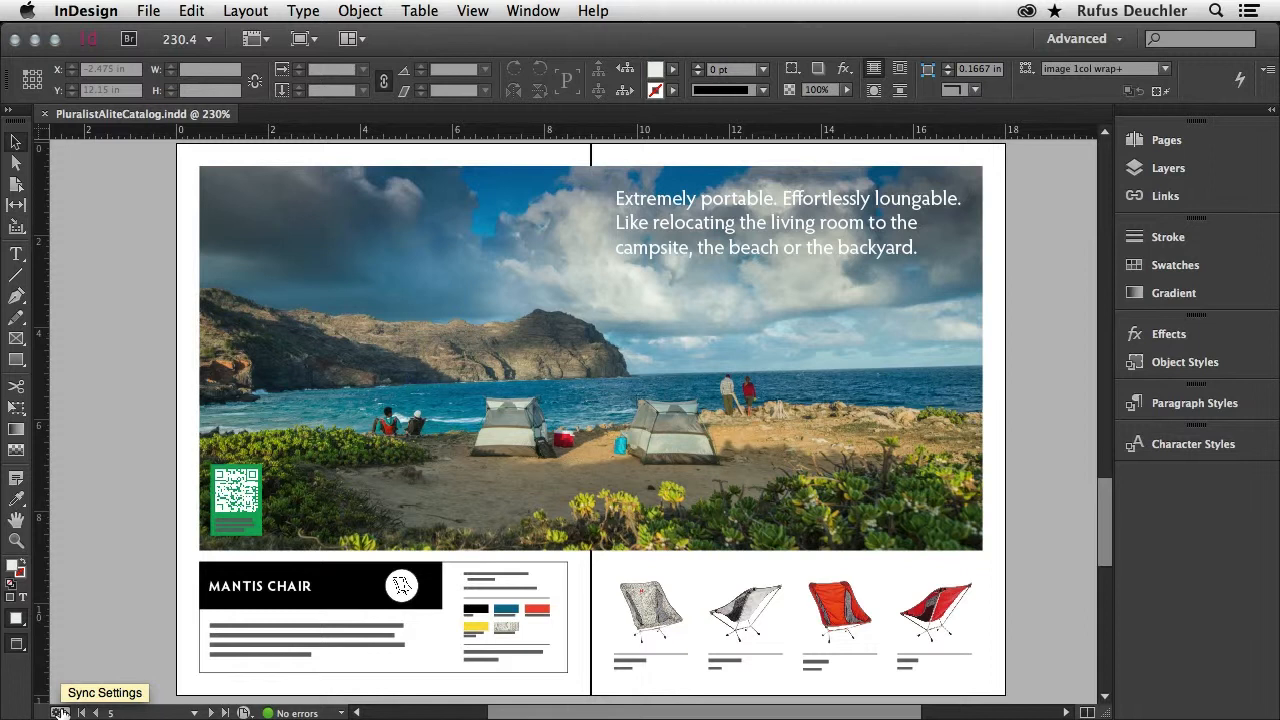
- Show the status-bar Sync Settings popup with the signed-in account and Sync Settings Now
left_click(104, 692)
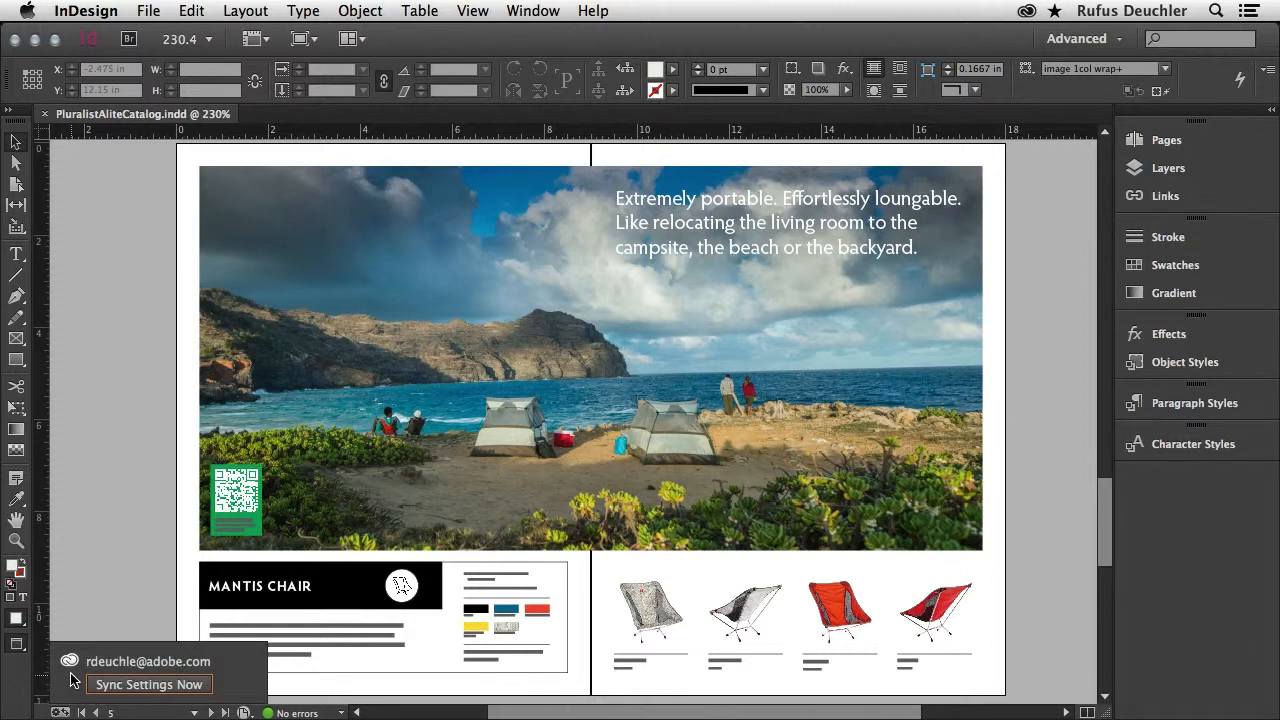